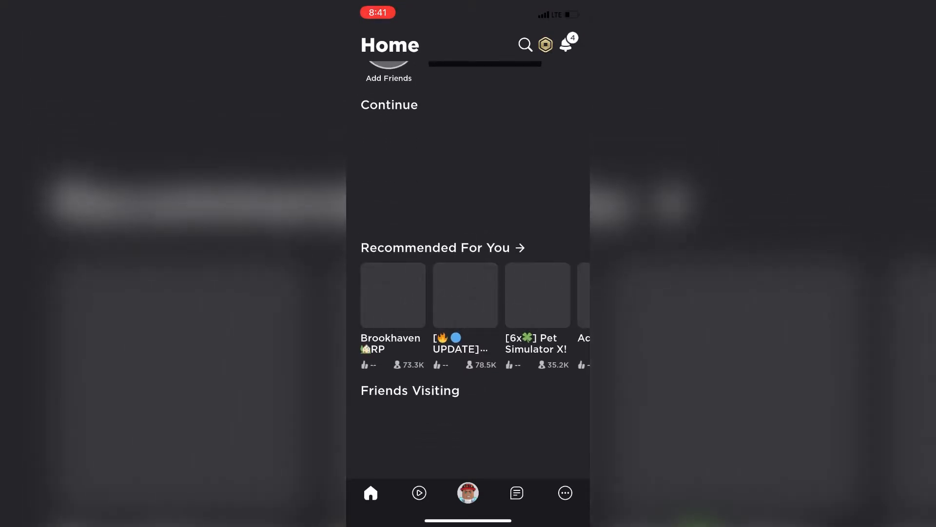
- Browse down through the Home feed of games
click(465, 294)
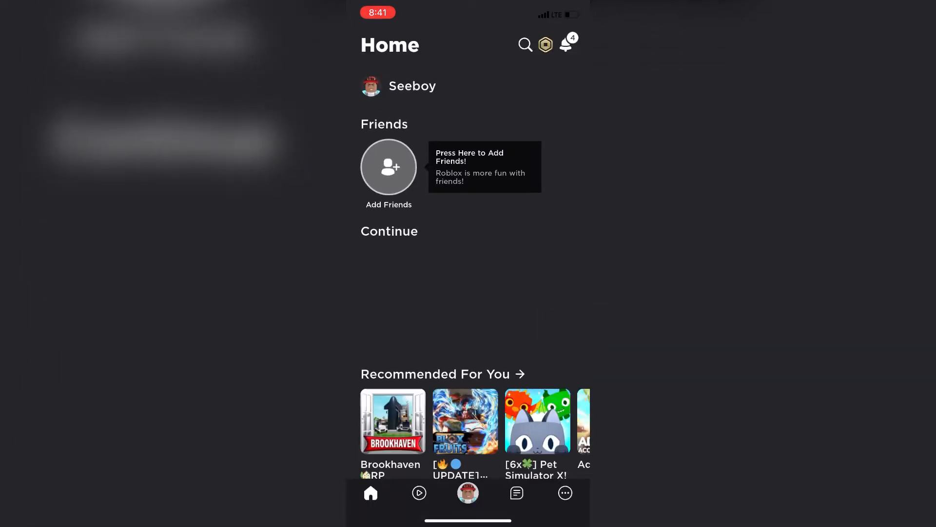
scroll(down, 3)
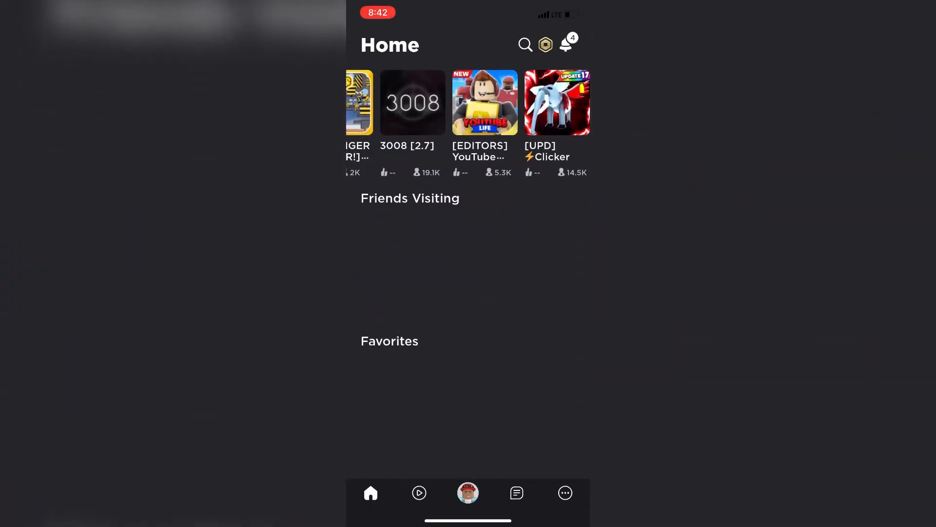
scroll(down, 3)
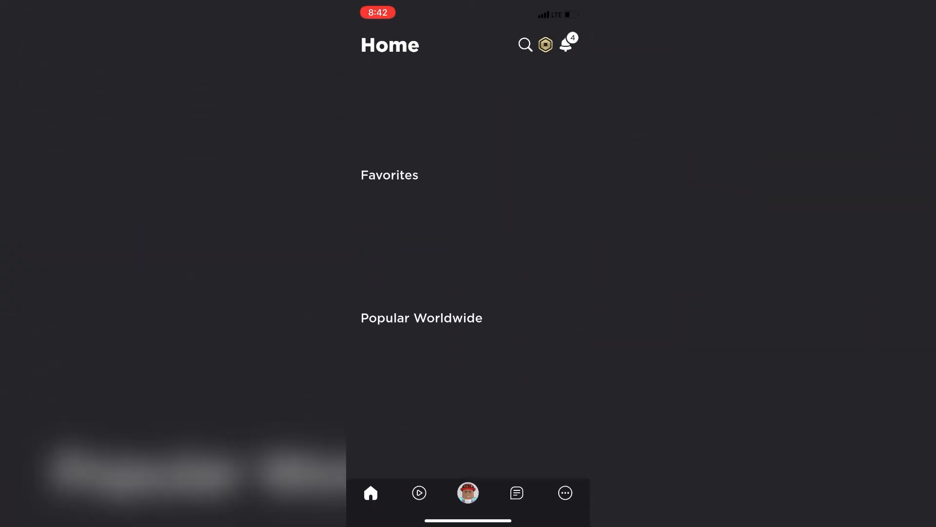
- Switch via the More menu to the Discover page of game lists
click(564, 493)
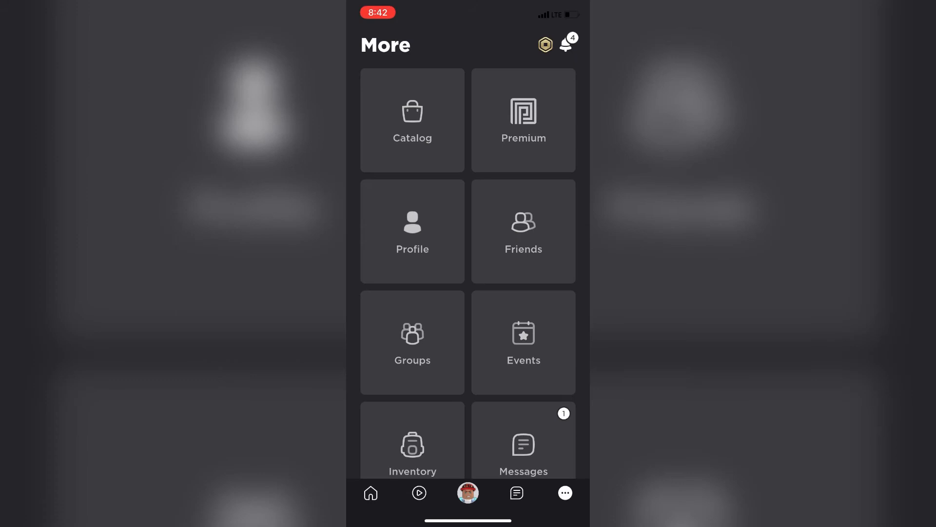
click(420, 492)
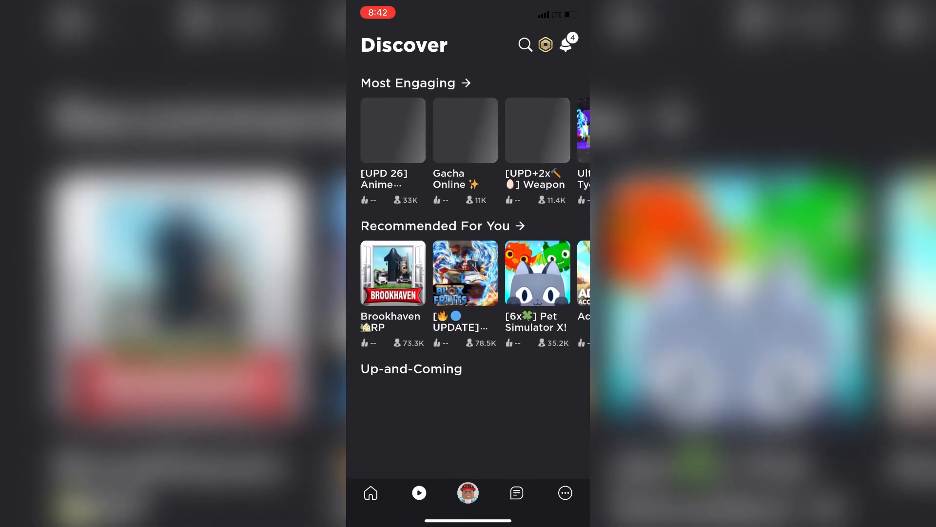
- View Gacha Online from Most Engaging, dismiss it, then load Brookhaven RP where 'Something went wrong' appears
click(464, 130)
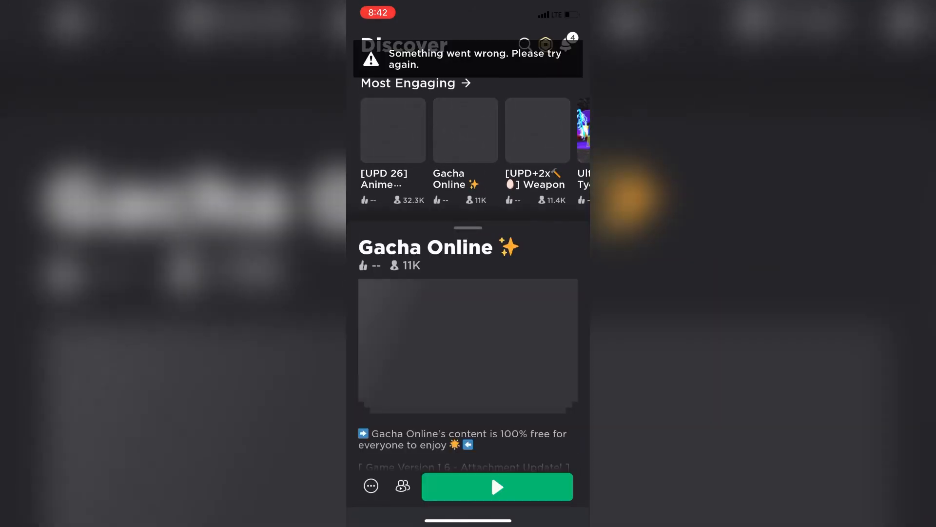
click(370, 493)
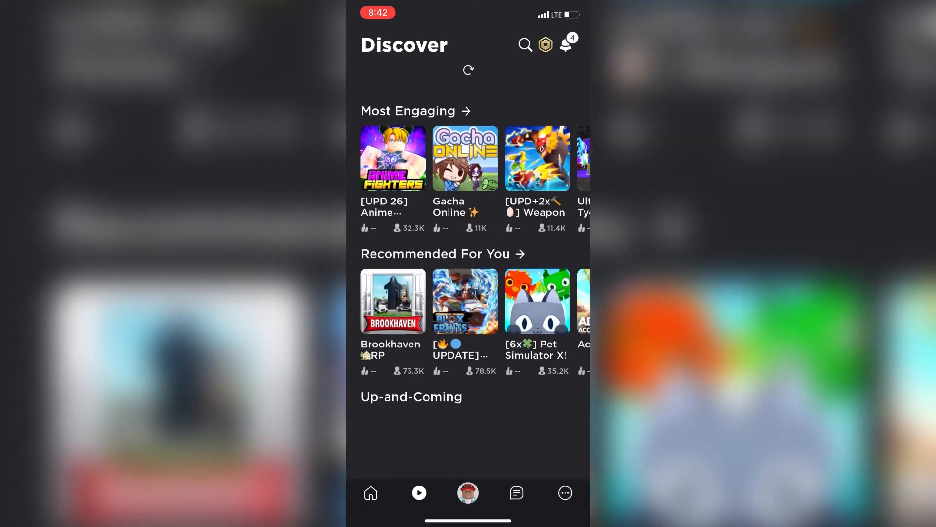
click(392, 300)
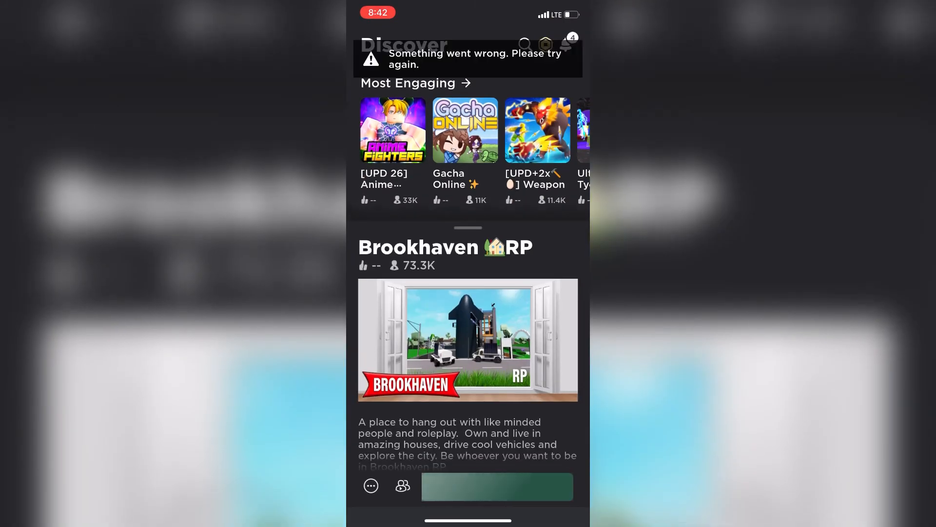